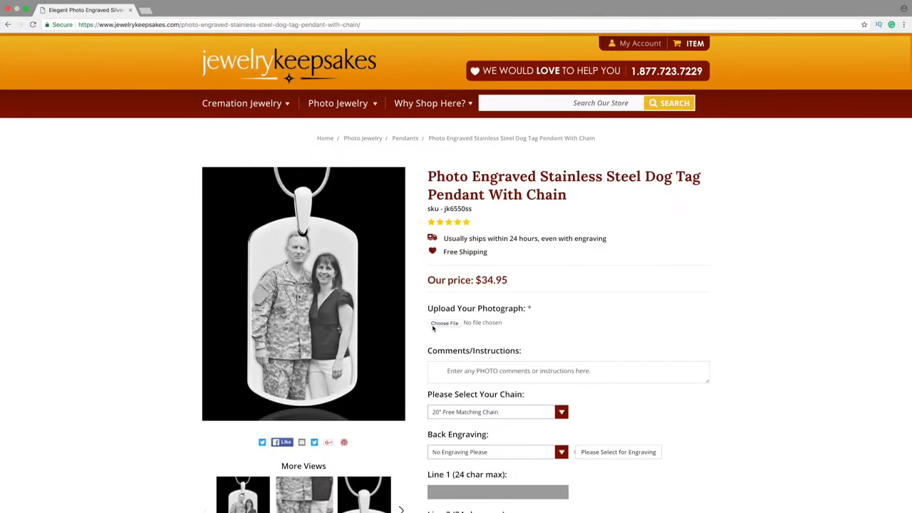
Bring up the file chooser from Choose File under Upload Your Photograph on the pendant page.
left_click(444, 322)
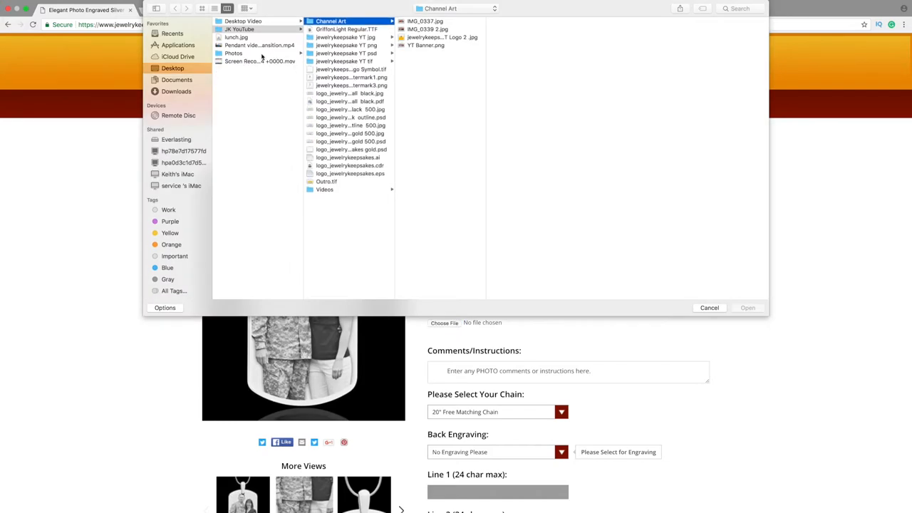
left_click(234, 53)
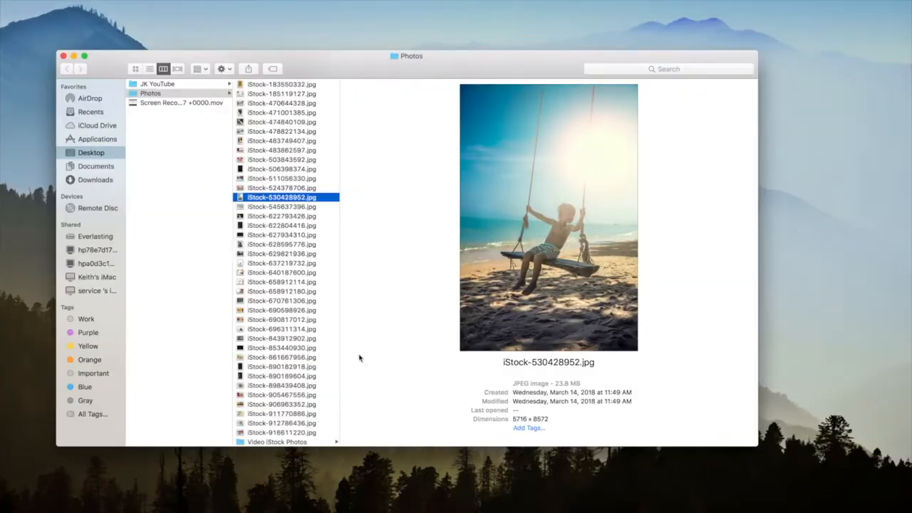
Select iStock-627934310.jpg in the iStock Lighting Photos folder to preview the dark portrait.
left_click(291, 216)
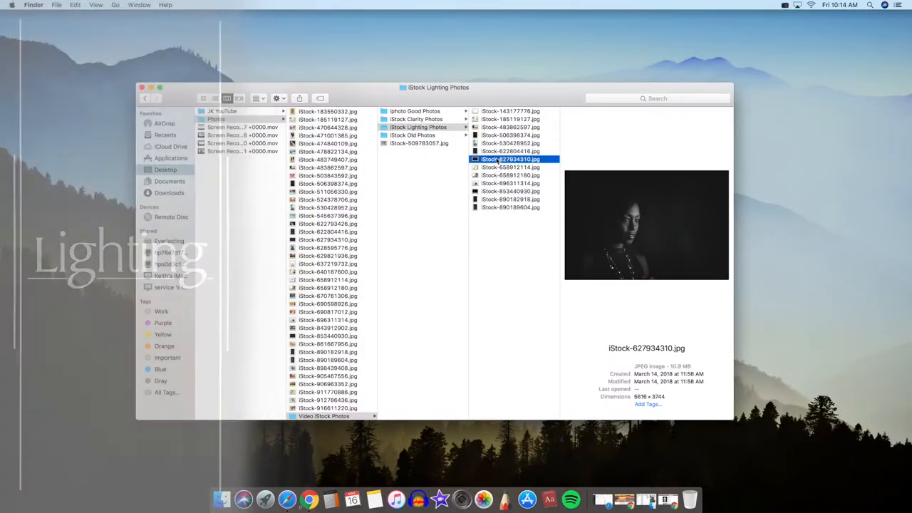
Preview swing.jpg, the beach swing image, in the Desktop Photos folder.
key("space")
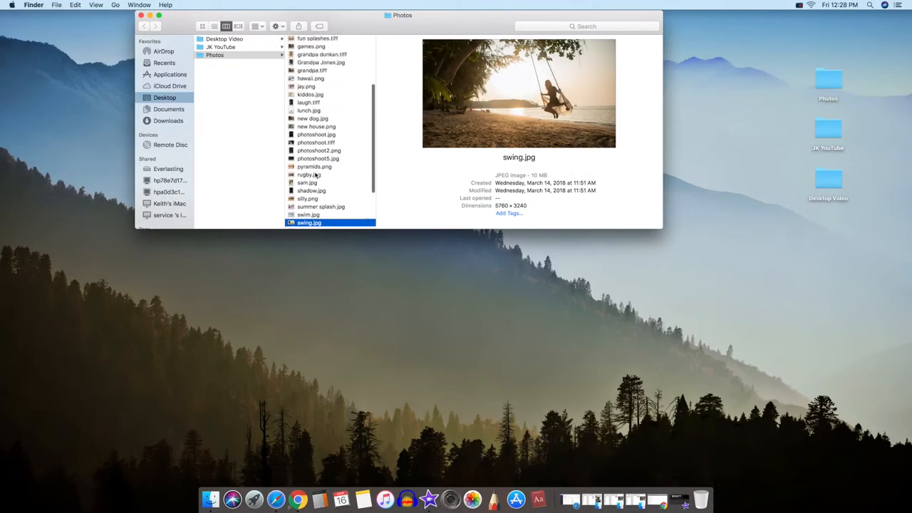
Show the context menu with Get Info for grandpa.tiff, then for lunch.jpg.
left_click(314, 140)
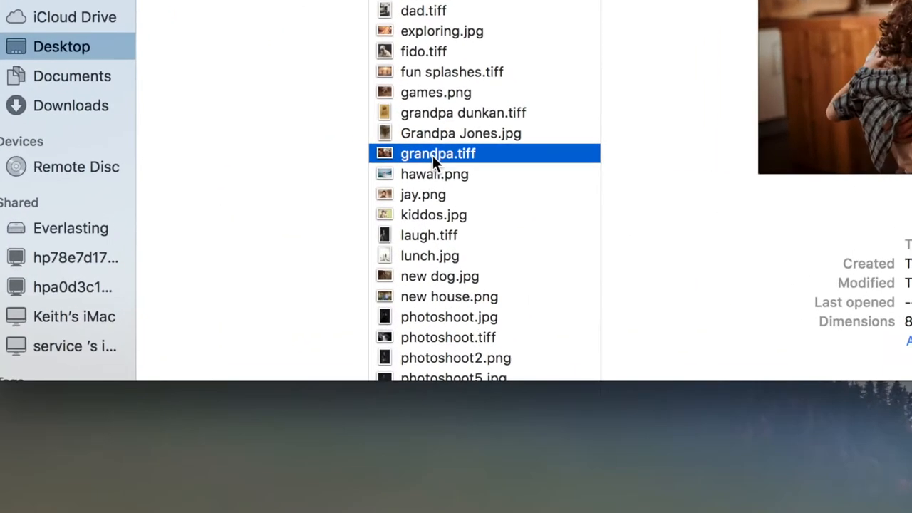
right_click(437, 154)
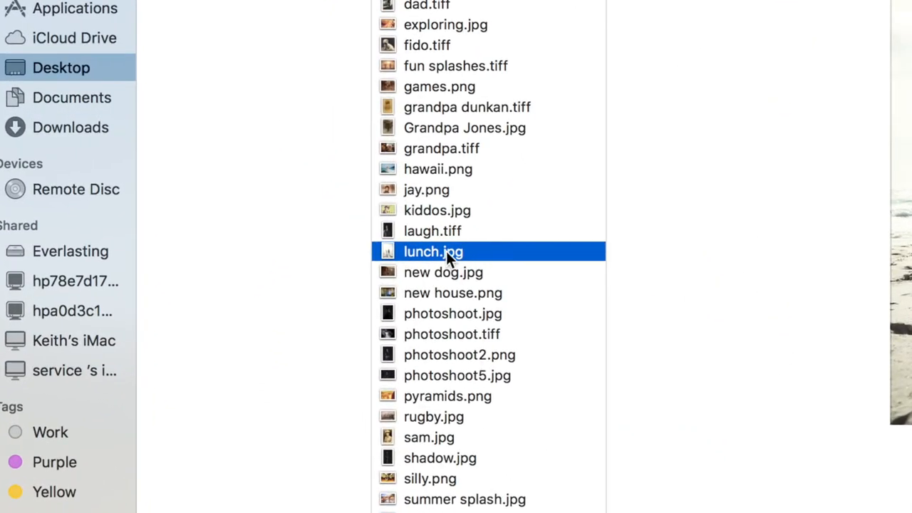
right_click(433, 251)
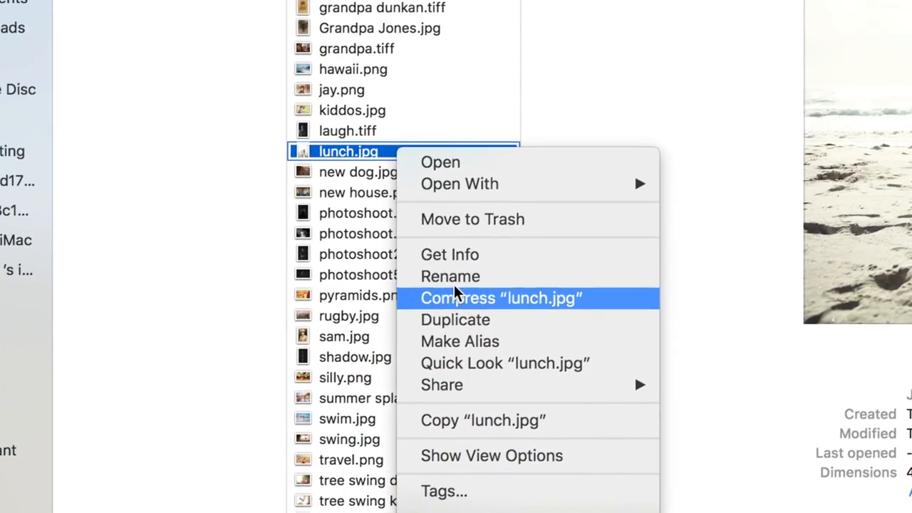